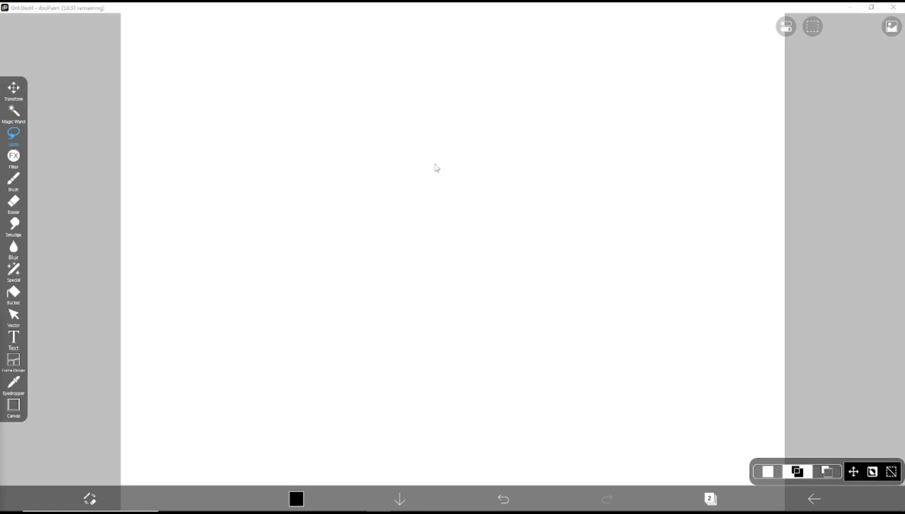
pyautogui.moveTo(14, 179)
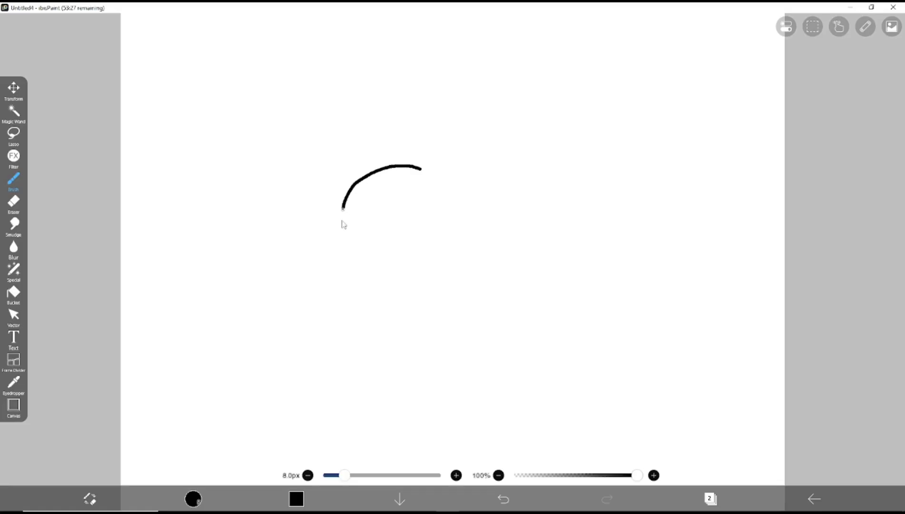
# Step: Draw a thick black hooked freehand stroke in the middle of the white canvas
pyautogui.moveTo(343, 206); pyautogui.dragTo(449, 280)
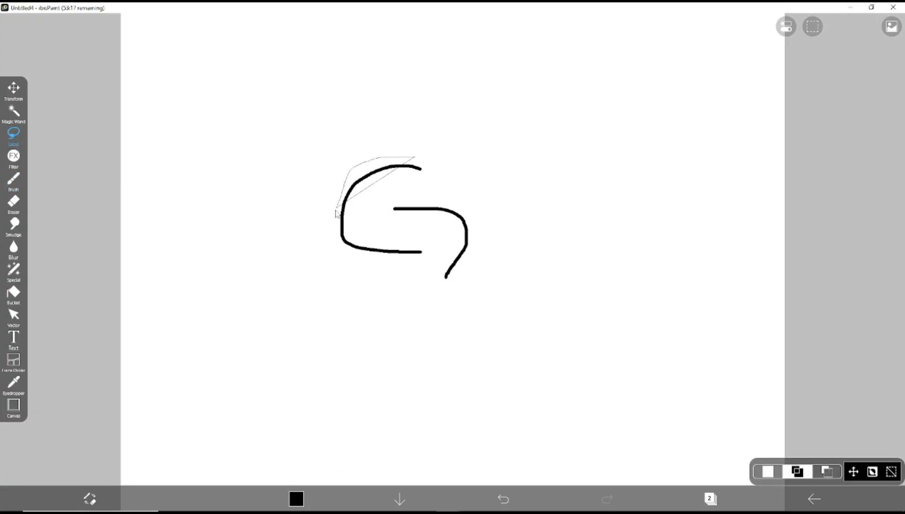
# Step: Lasso-select the hooked stroke shape, copy it, and paste a duplicate into a transform frame
pyautogui.moveTo(338, 213); pyautogui.dragTo(476, 281)
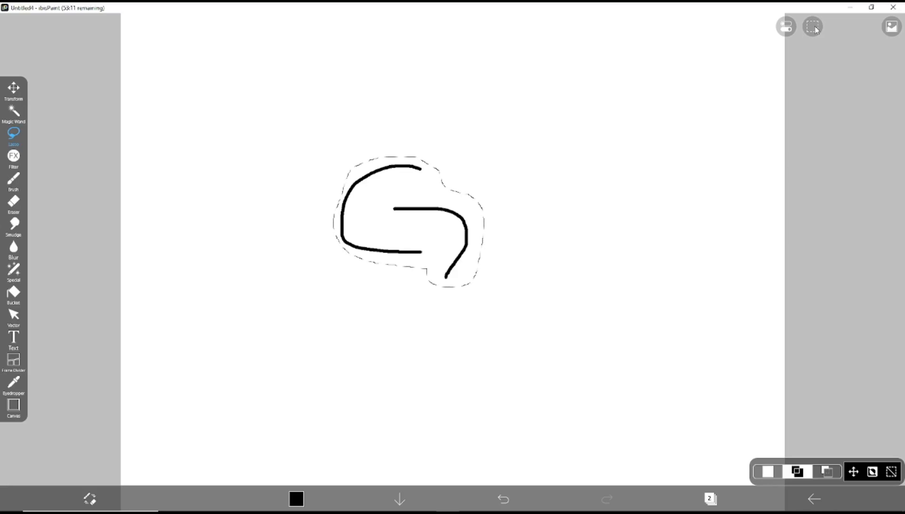
pyautogui.click(812, 27)
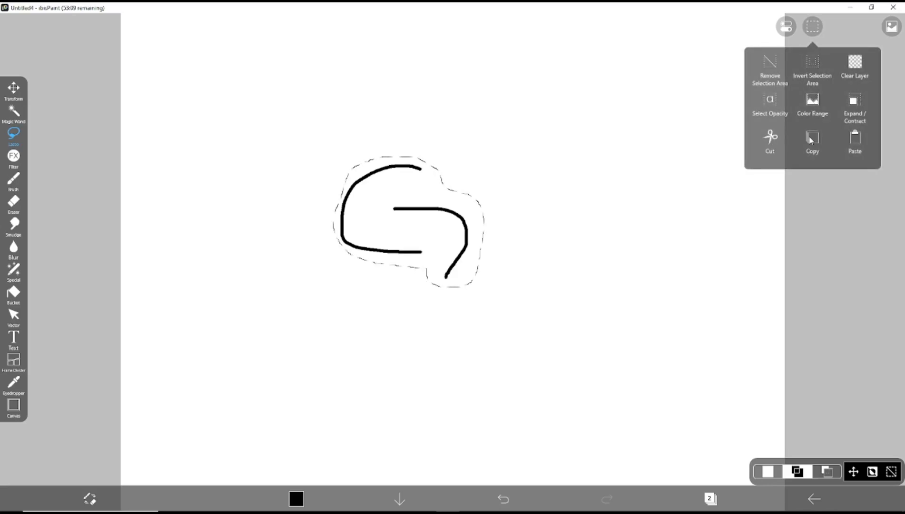
pyautogui.click(812, 141)
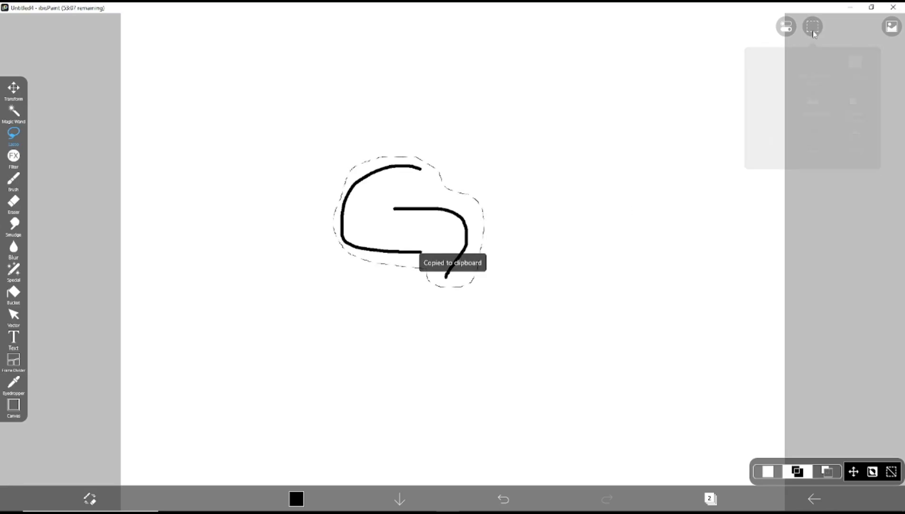
pyautogui.click(785, 27)
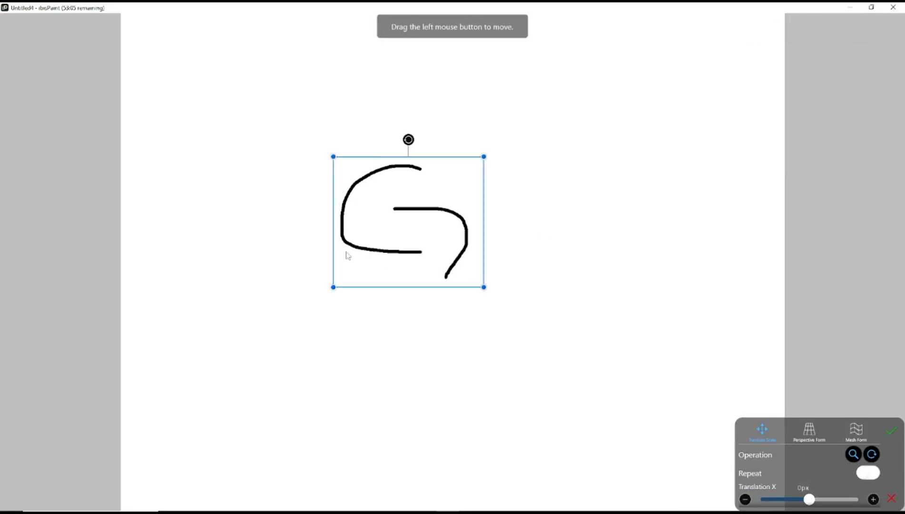